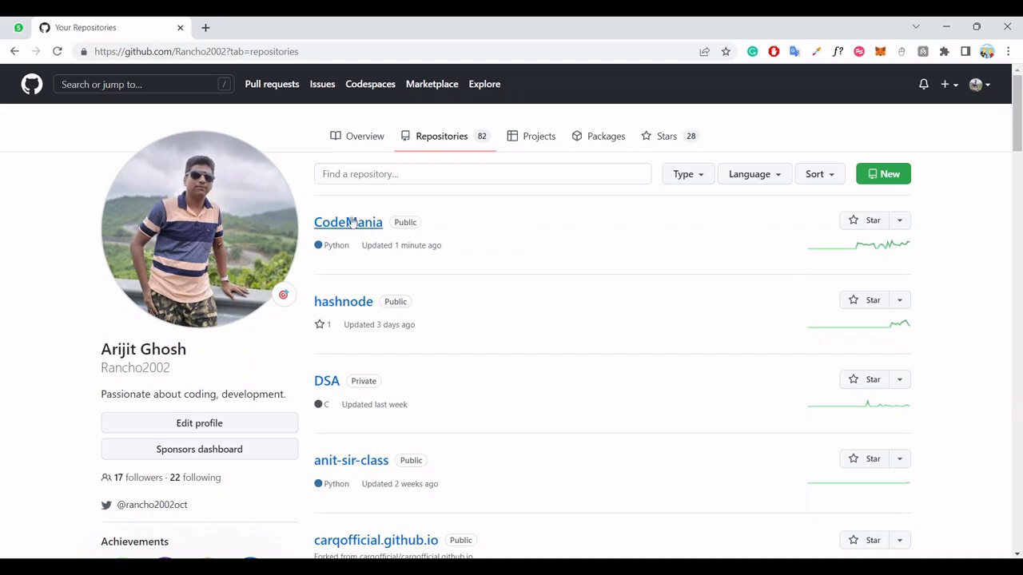
Step: View generate_OTP.py's 13-line OTP script inside the CodeMania repository
click(347, 222)
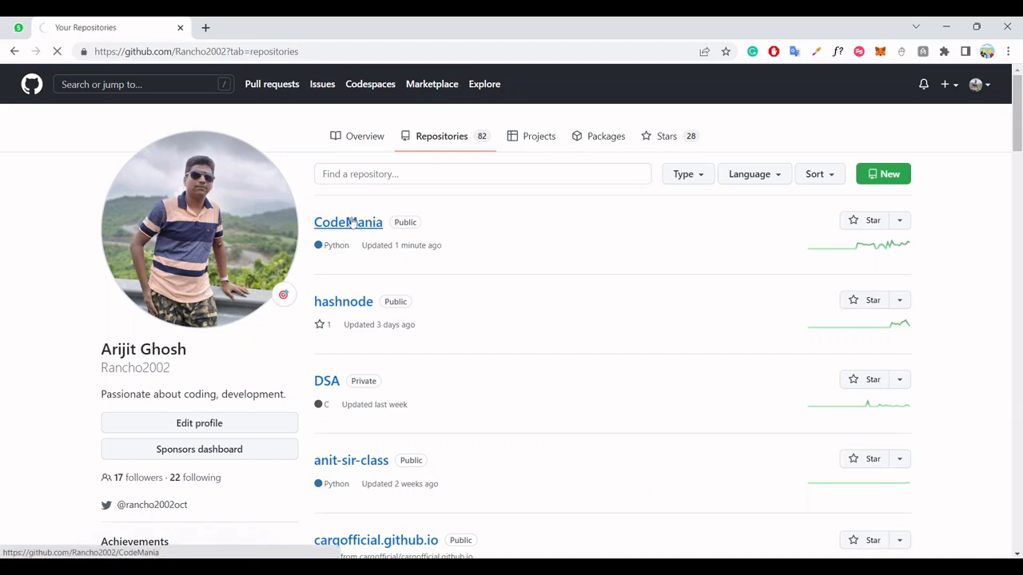
click(348, 222)
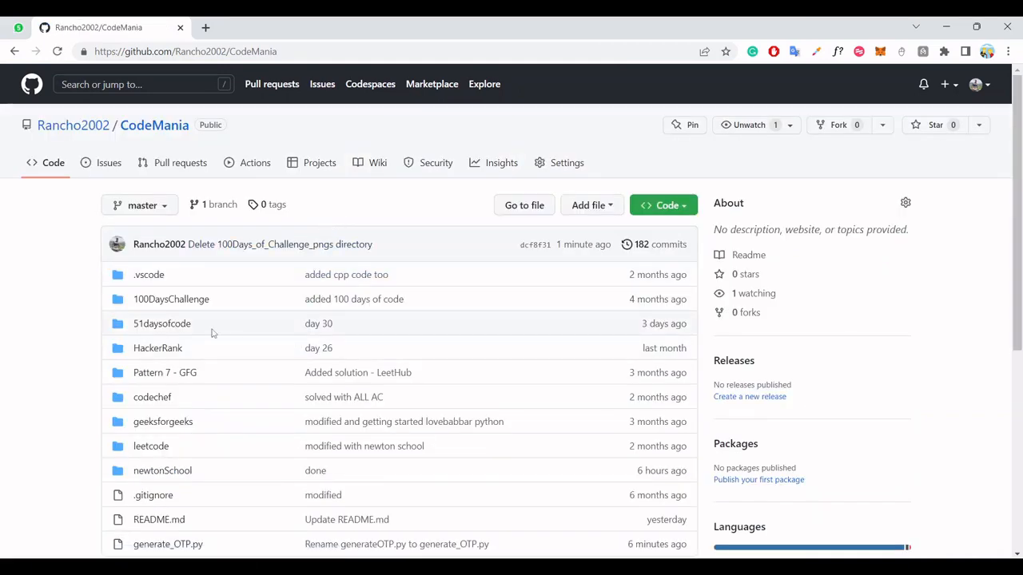
scroll(down, 3)
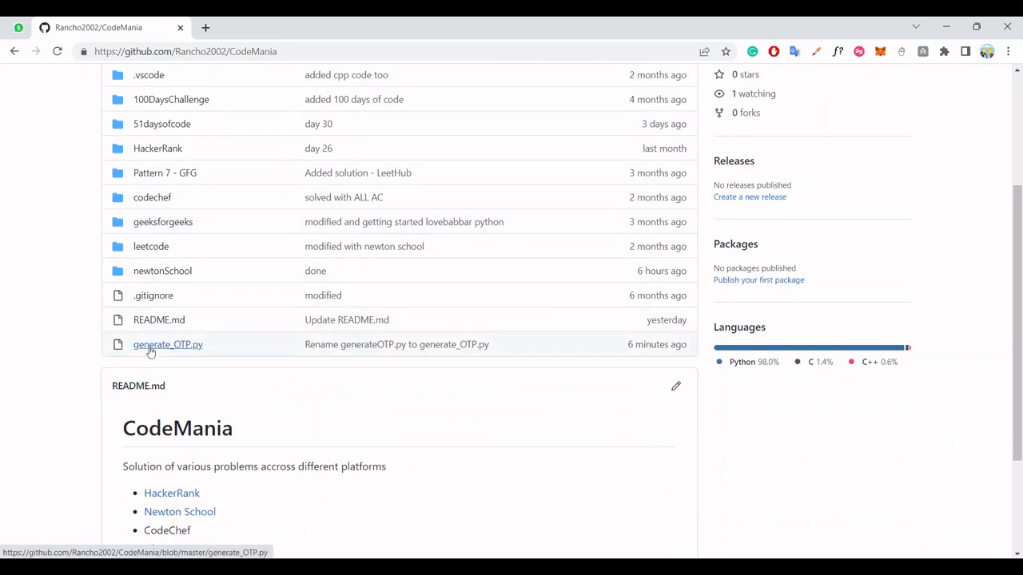
click(168, 345)
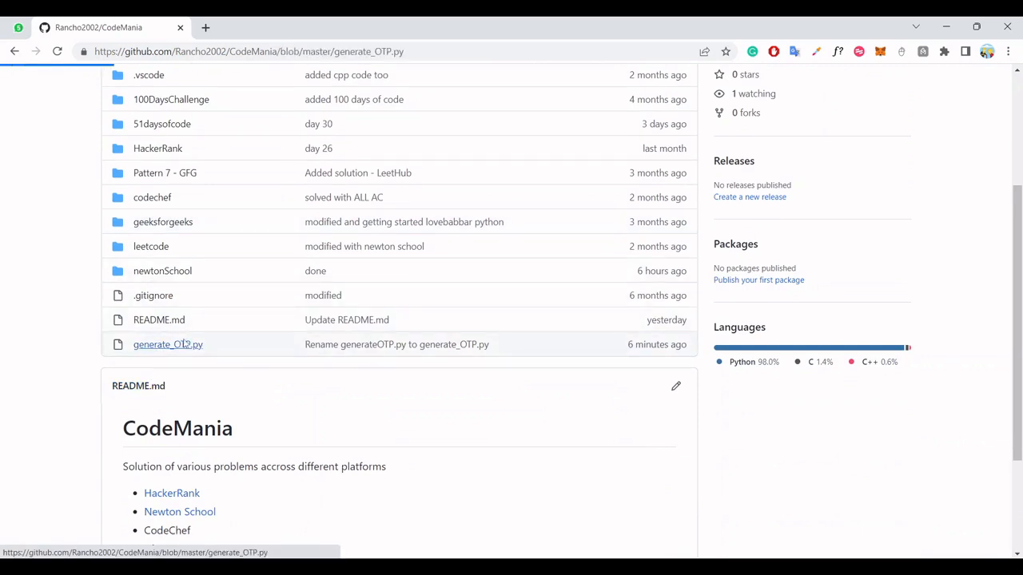
click(168, 344)
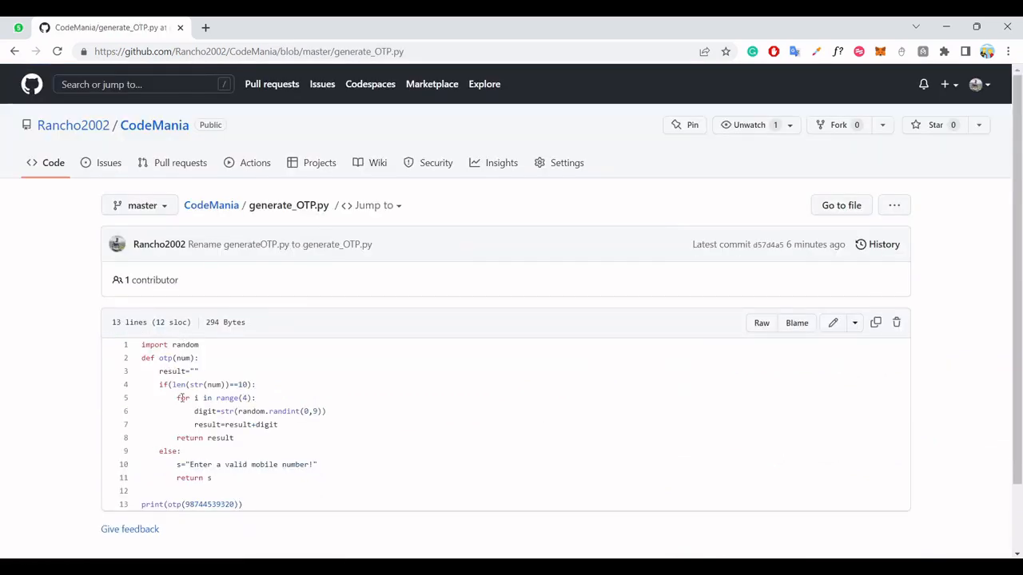
mouse_move(767, 297)
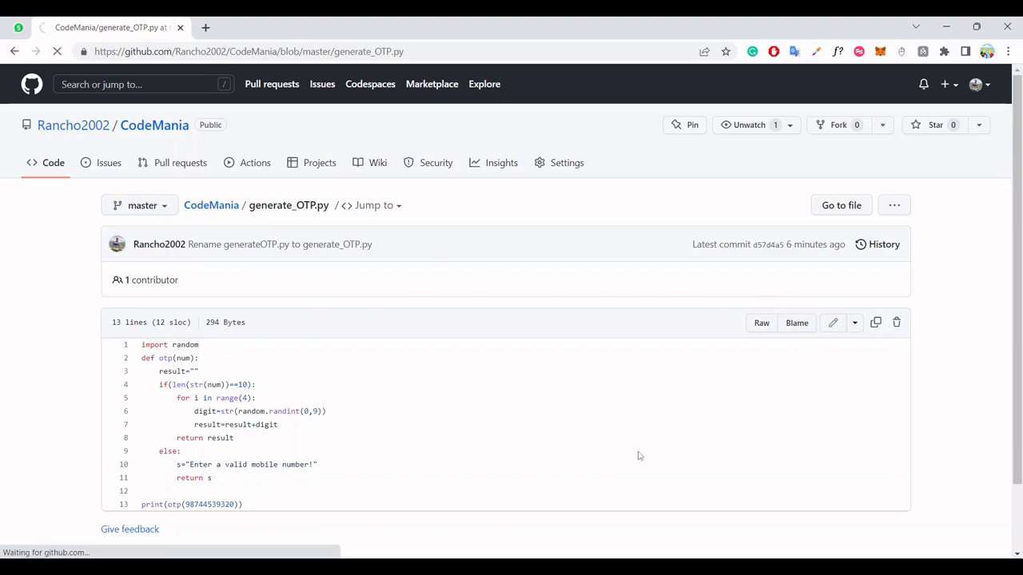
Step: Edit the file, rename it to generate_OTP_python.py and commit directly to master
click(833, 323)
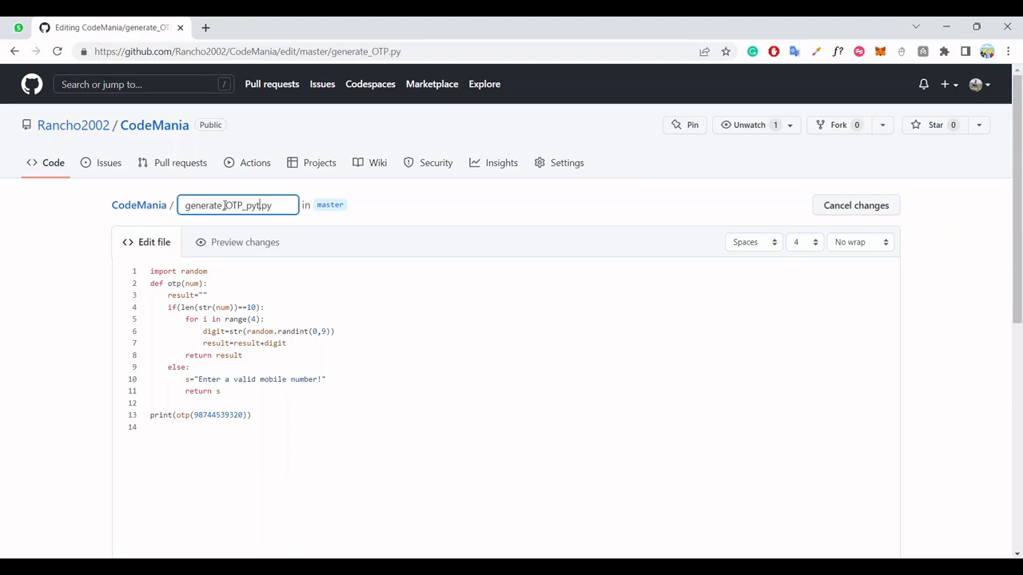
scroll(down, 3)
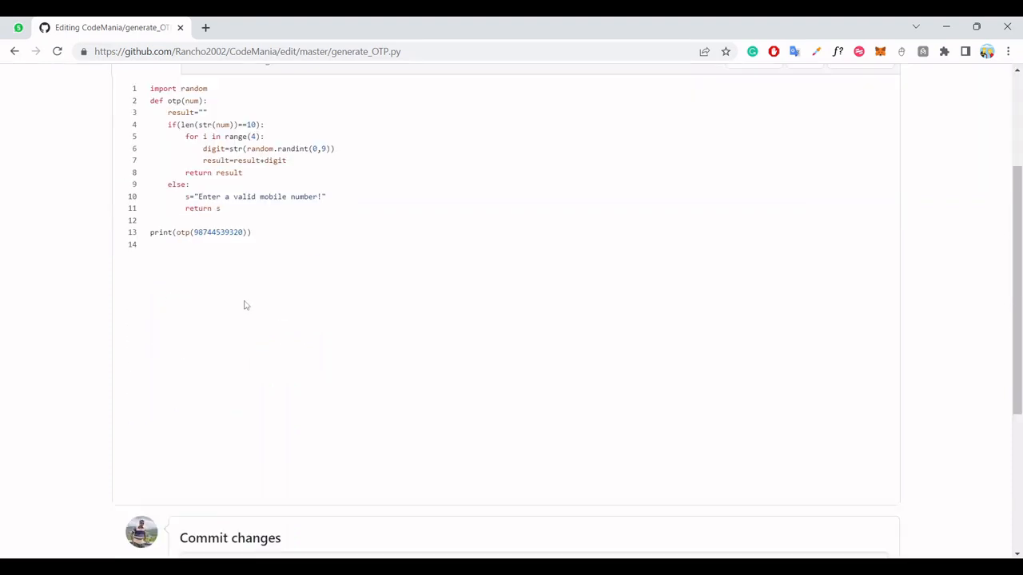
click(197, 447)
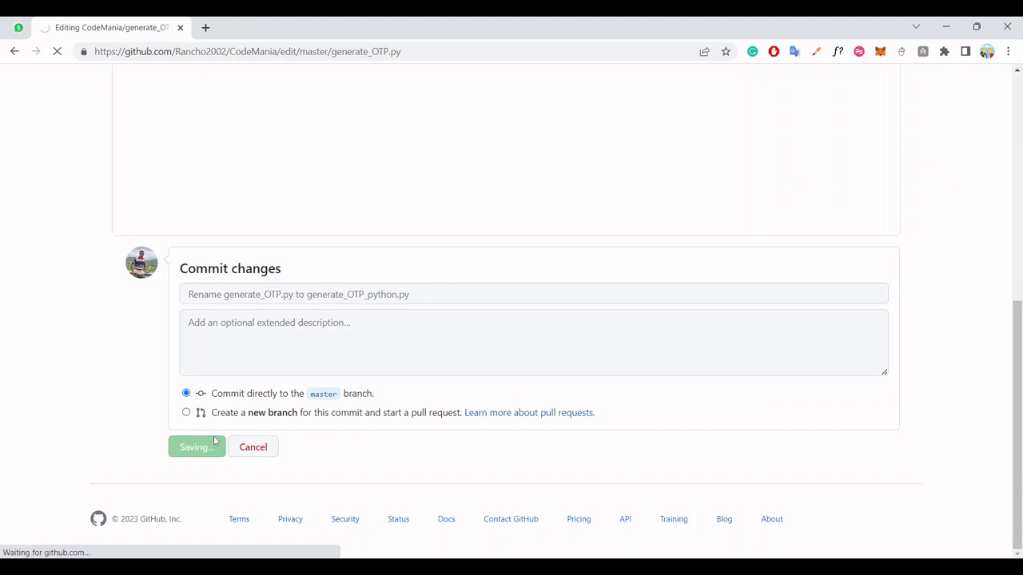
click(197, 446)
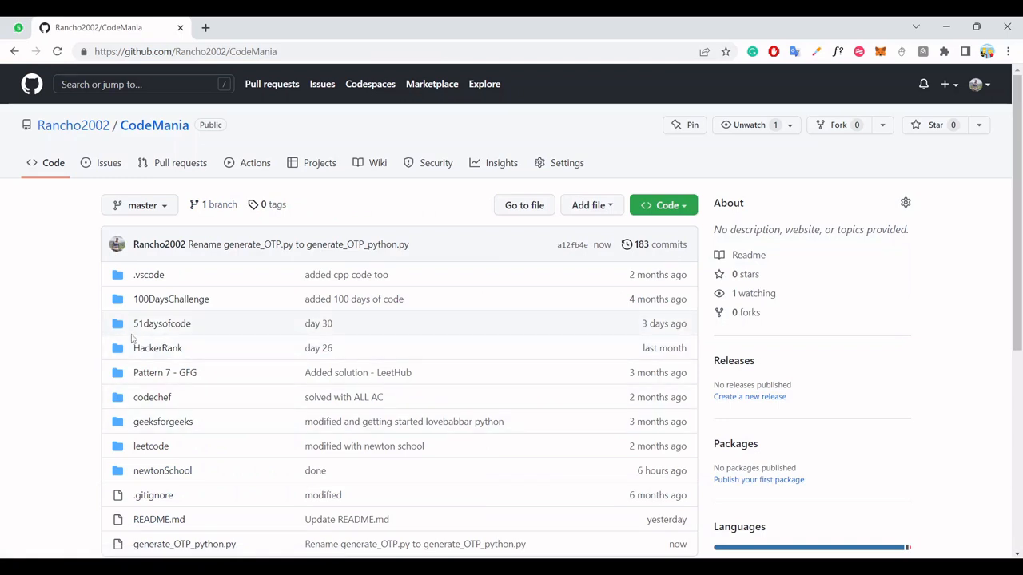
mouse_move(164, 373)
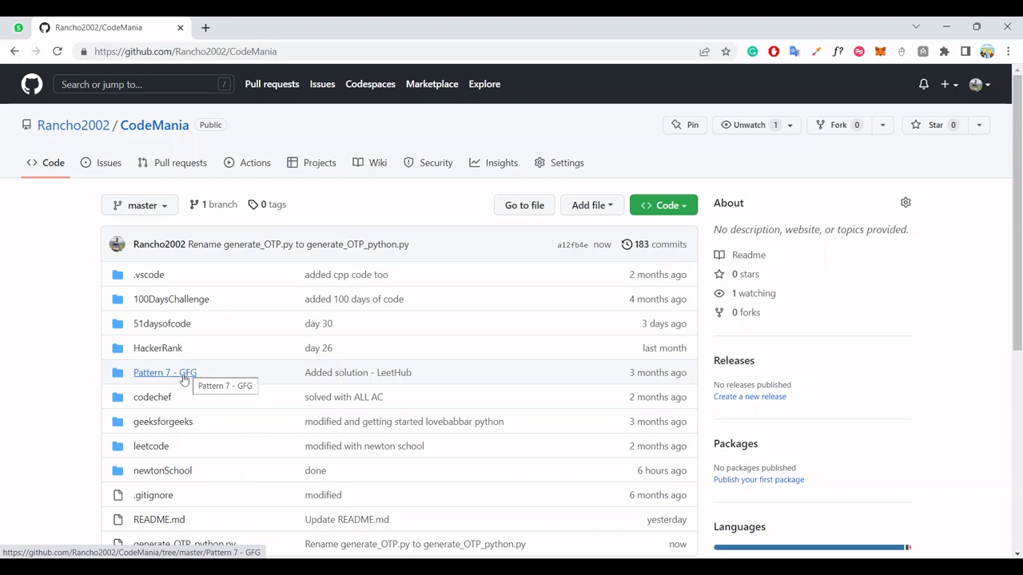
click(164, 372)
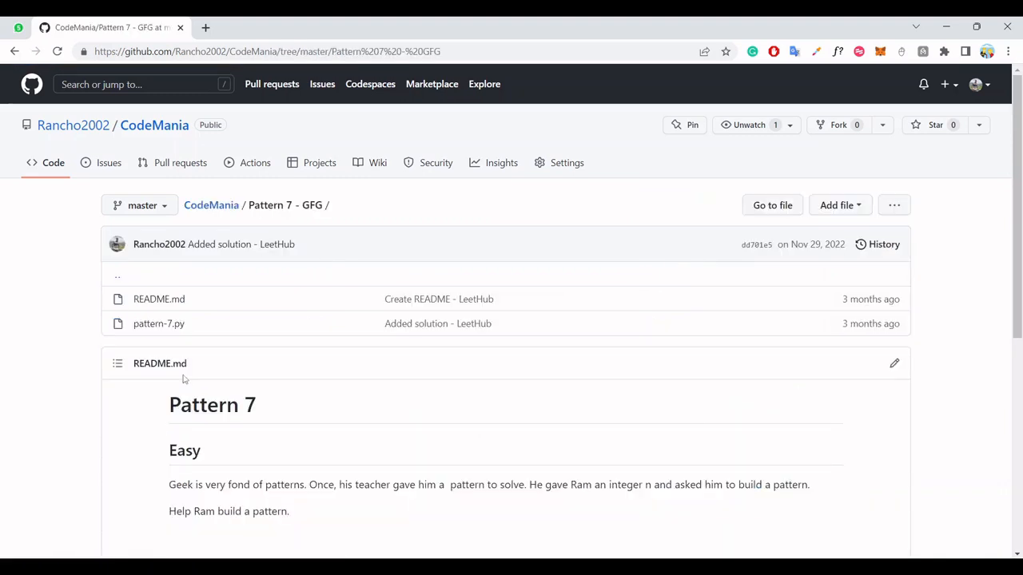
mouse_move(158, 323)
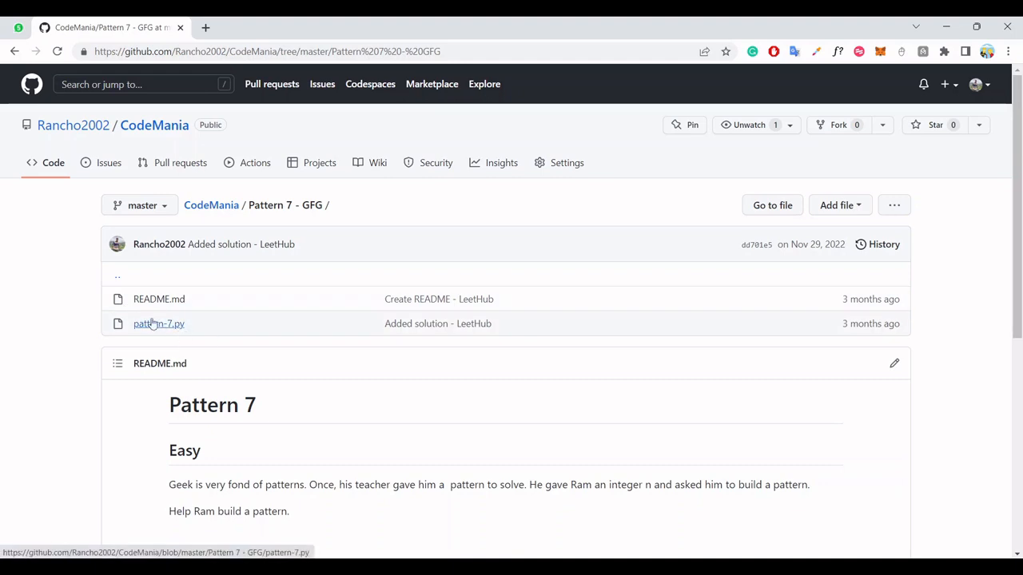
scroll(down, 3)
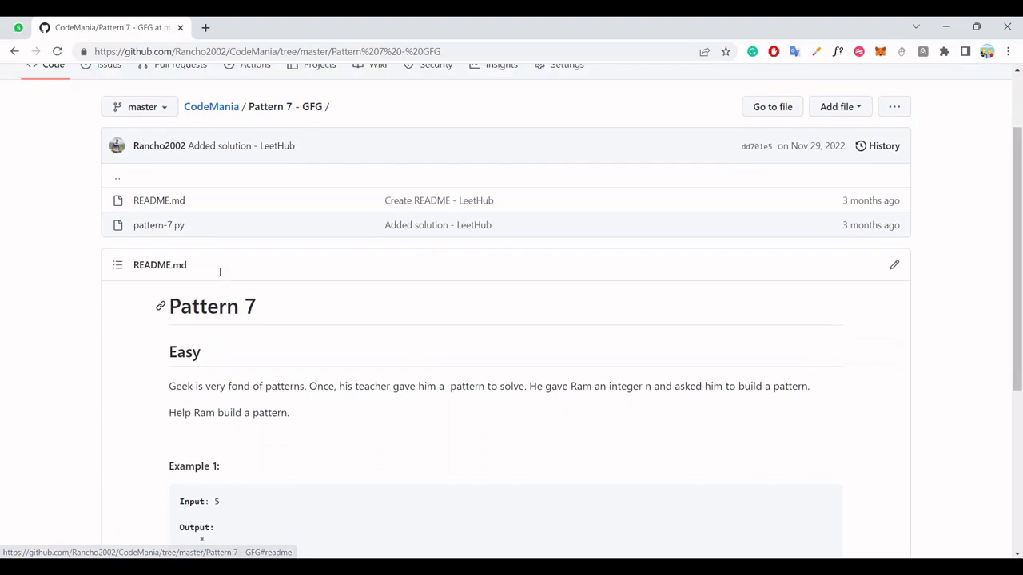
scroll(up, 3)
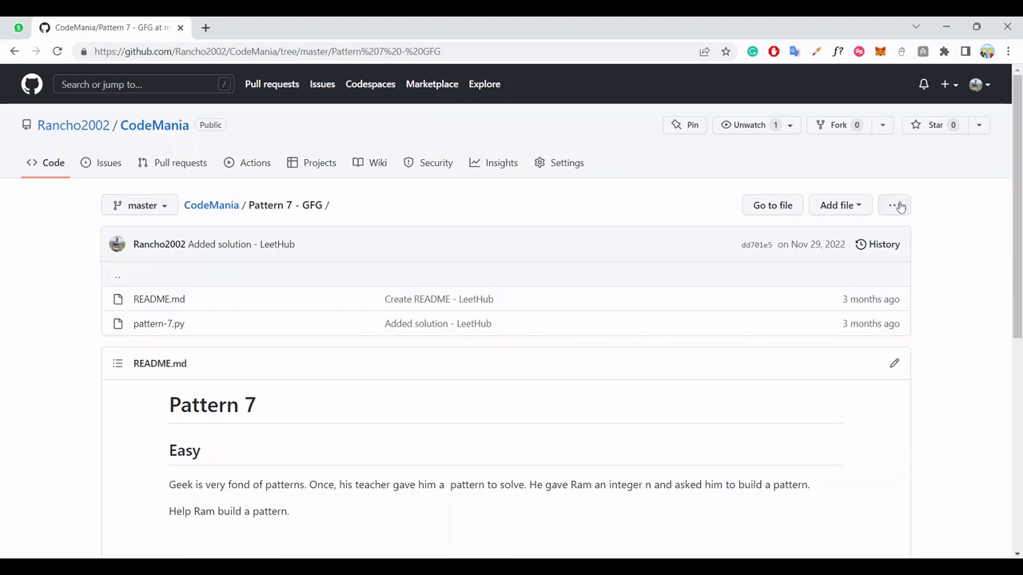
mouse_move(885, 205)
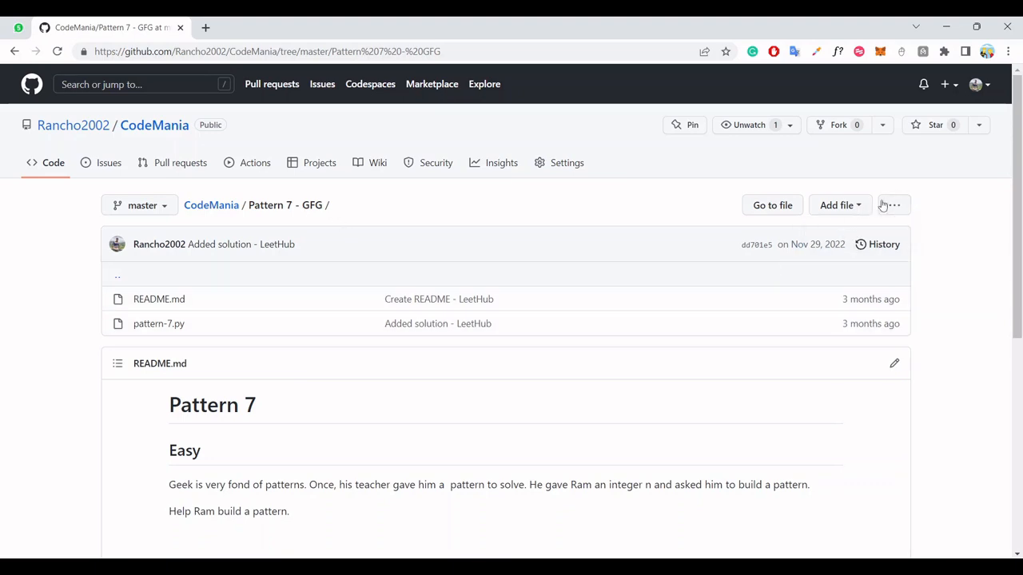
mouse_move(491, 220)
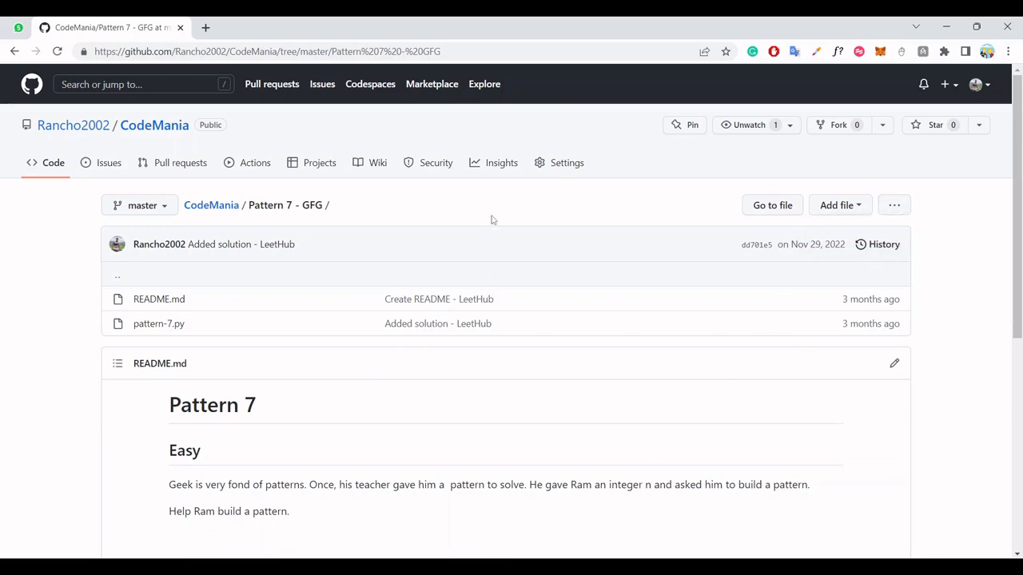
mouse_move(256, 256)
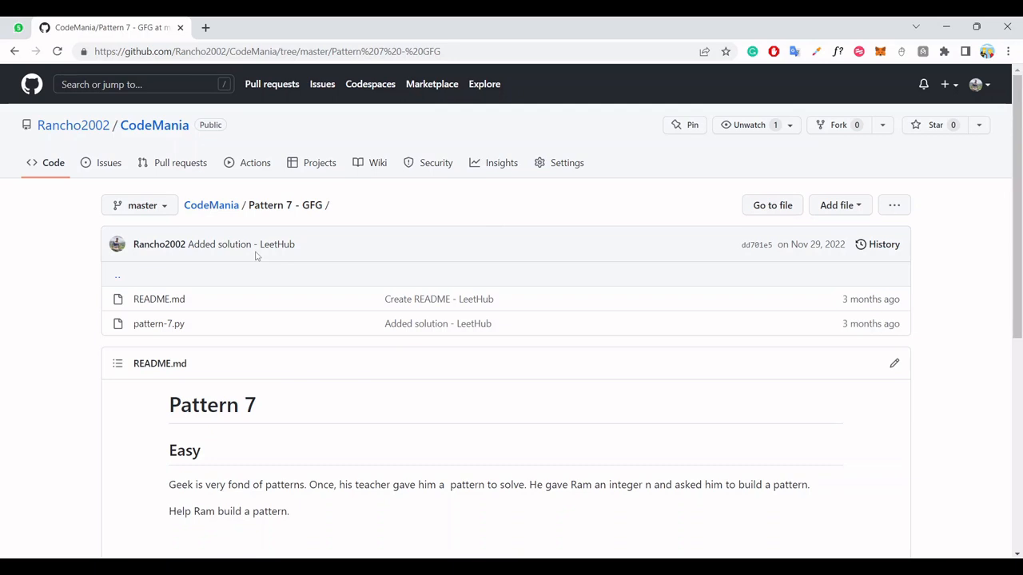
mouse_move(472, 199)
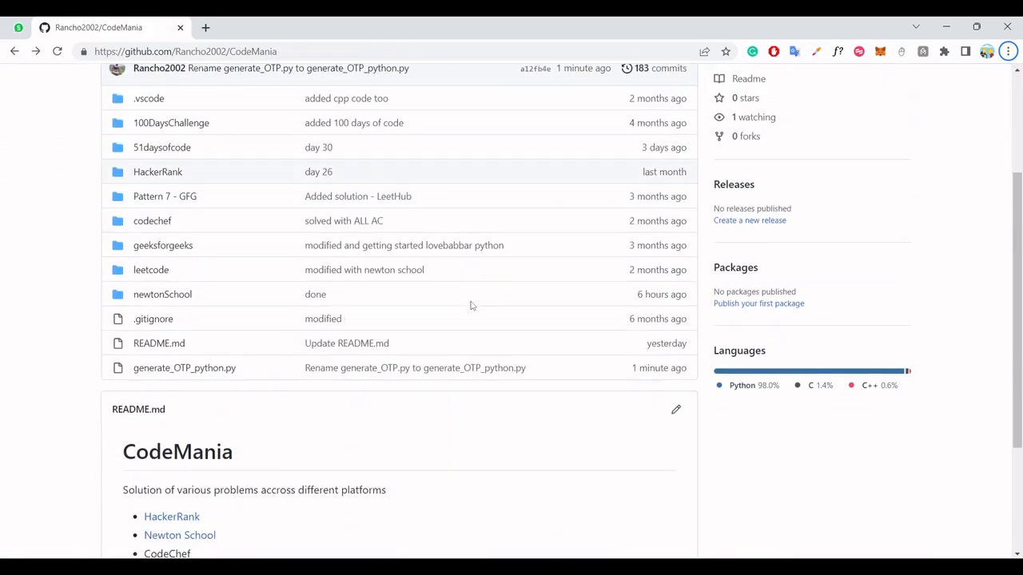
Step: Launch the github.dev web editor for CodeMania with the period key
scroll(up, 3)
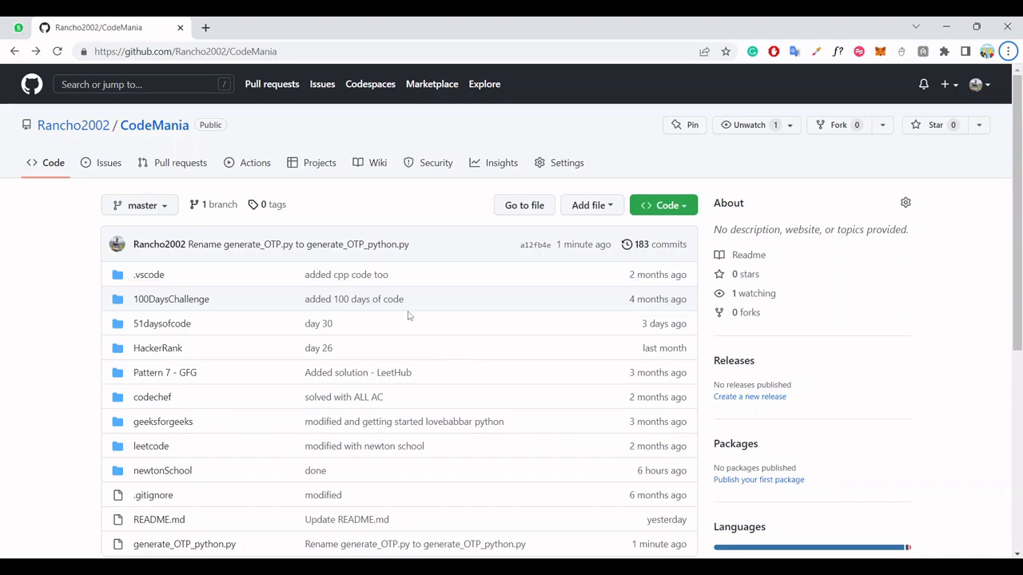
mouse_move(103, 342)
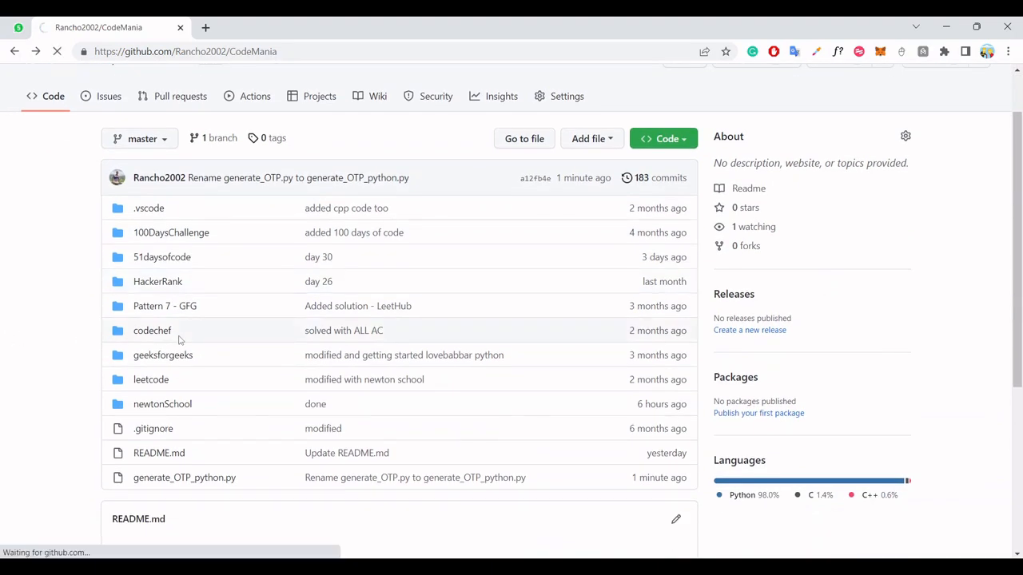
key(.)
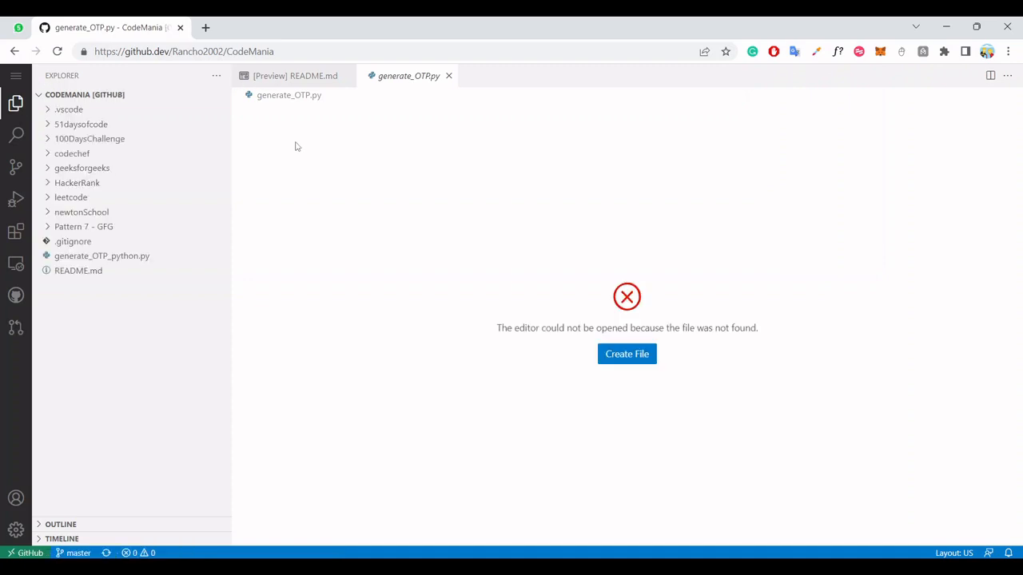
mouse_move(198, 256)
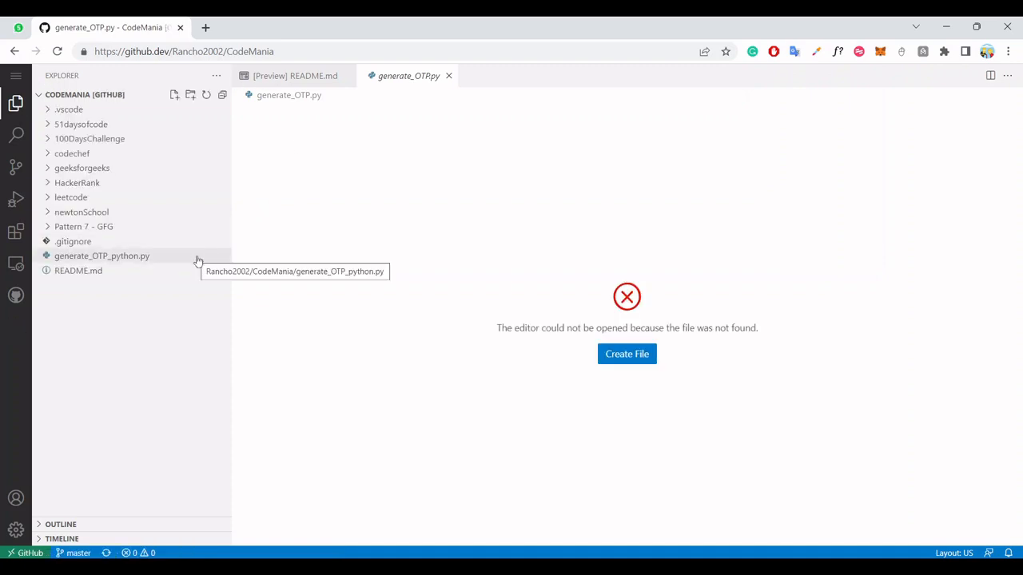
mouse_move(91, 196)
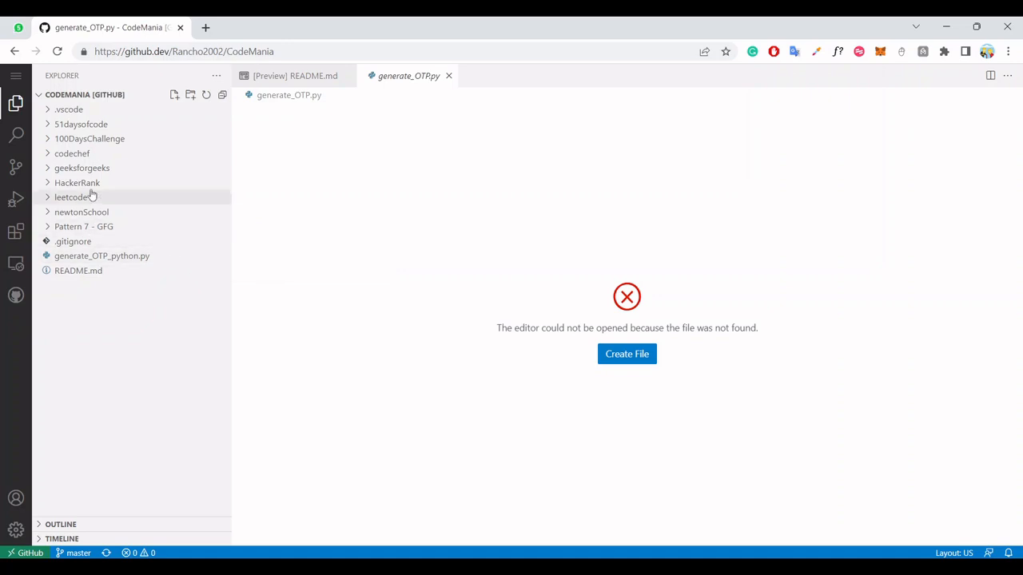
mouse_move(81, 212)
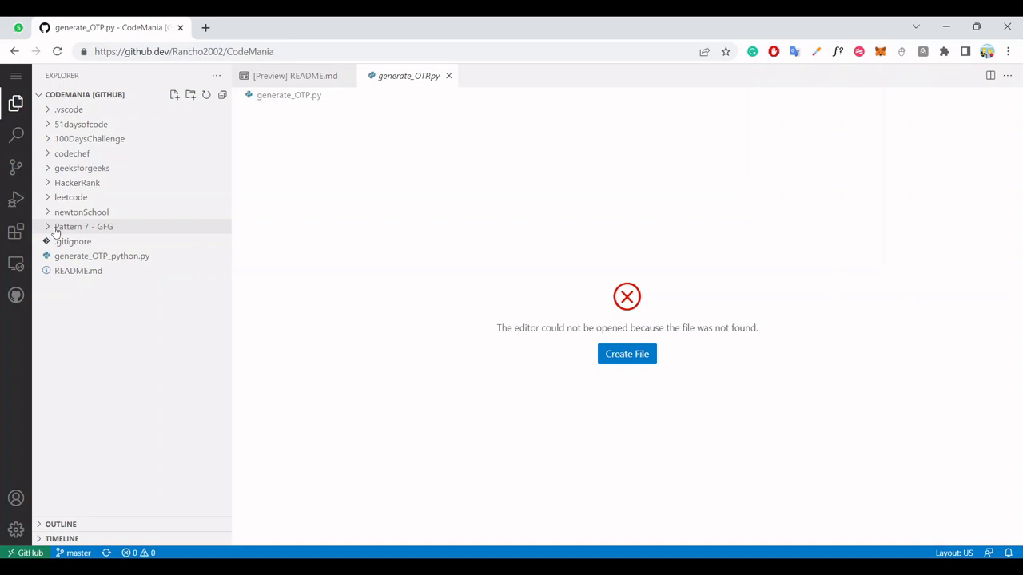
Step: Expand the Pattern 7 - GFG folder in the Explorer to reach pattern-7.py
click(83, 226)
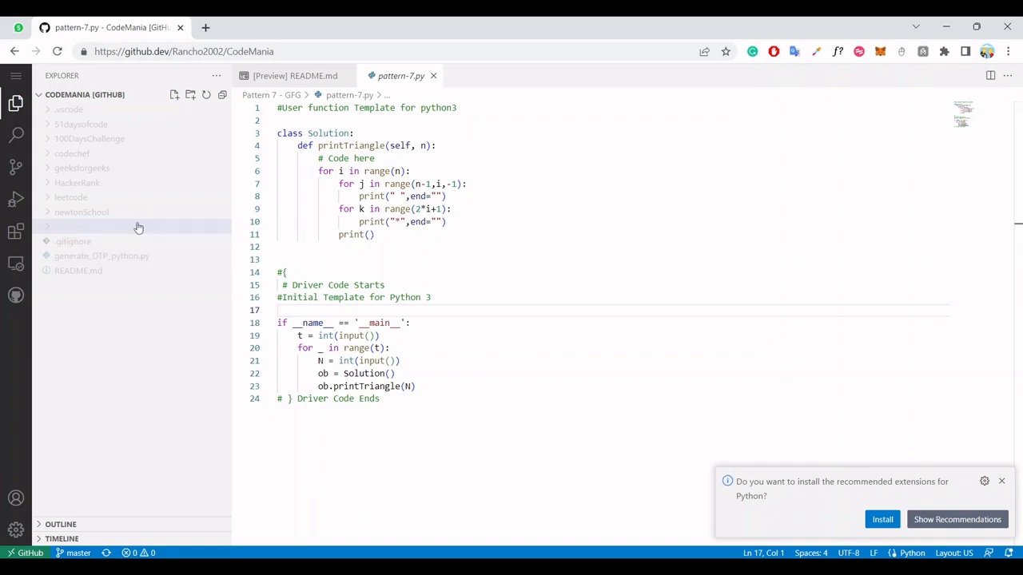
Step: Stage the moved patterns/pattern-7.py and write the commit message 'rename teh folder'
click(70, 226)
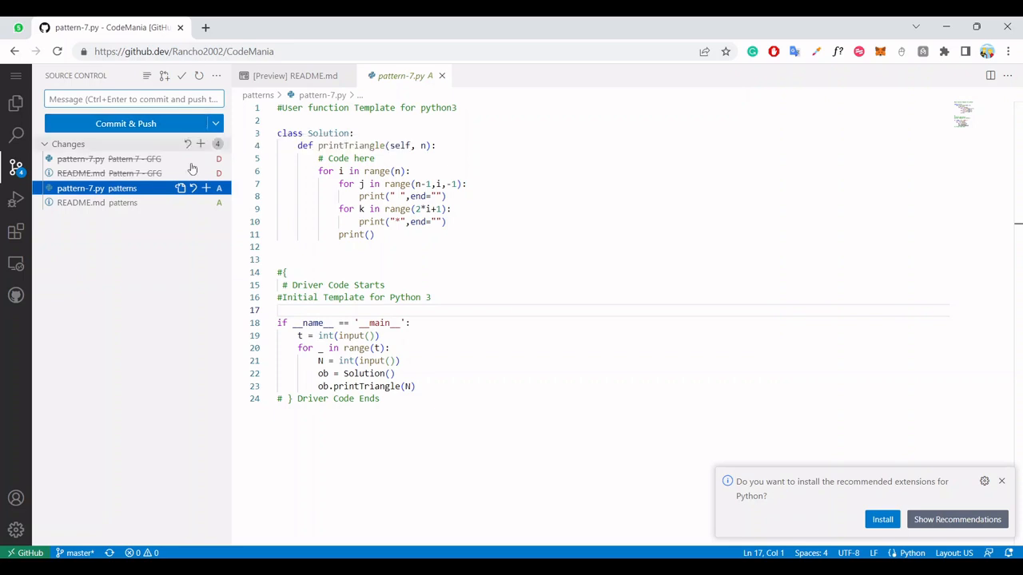
mouse_move(206, 188)
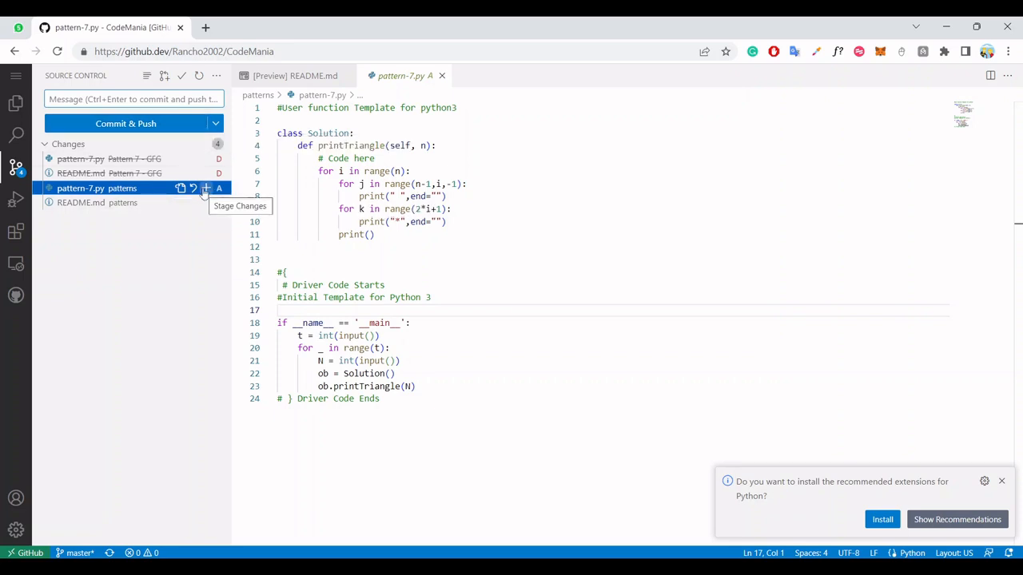
click(207, 188)
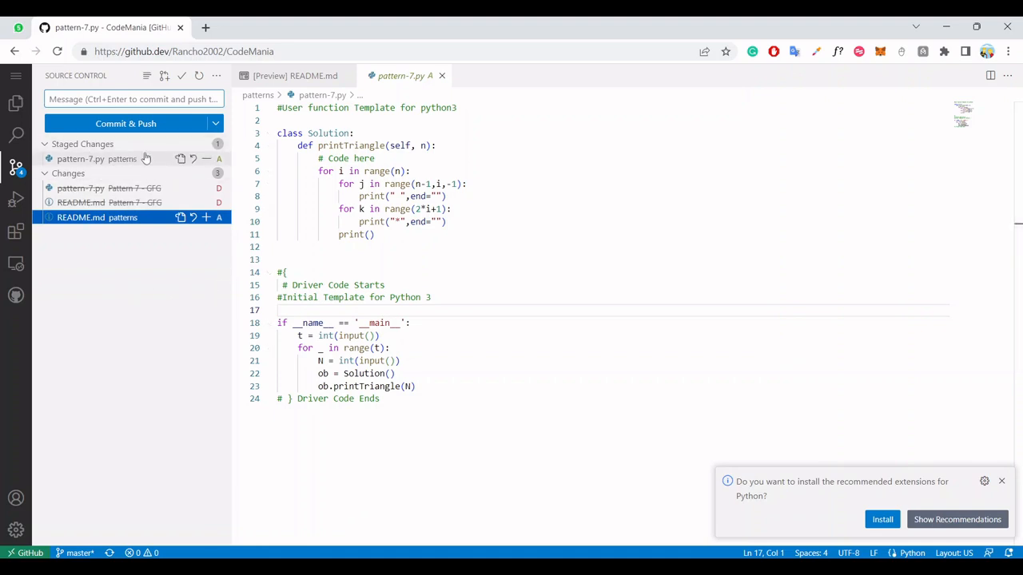
click(133, 99)
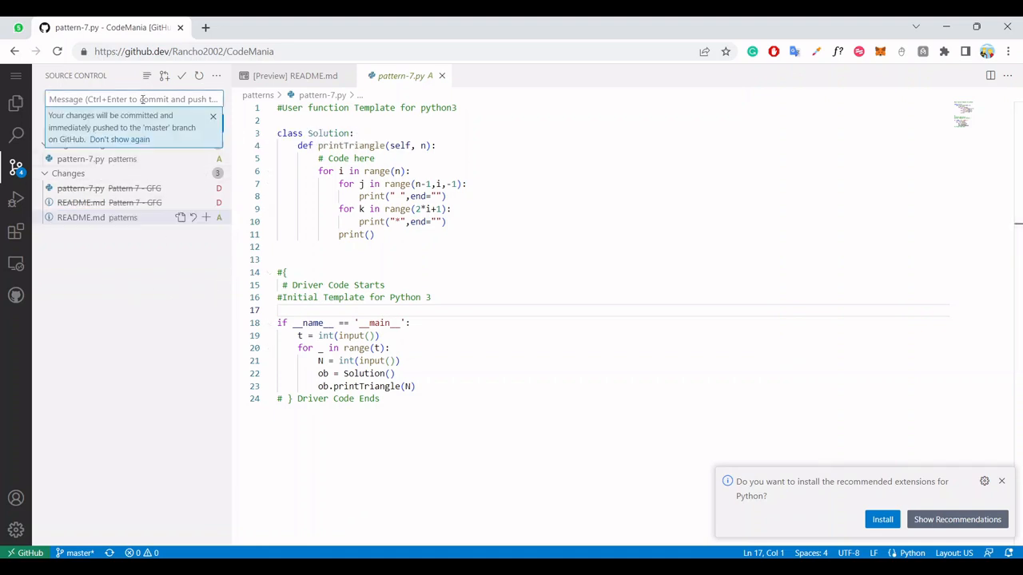
text(rename teh)
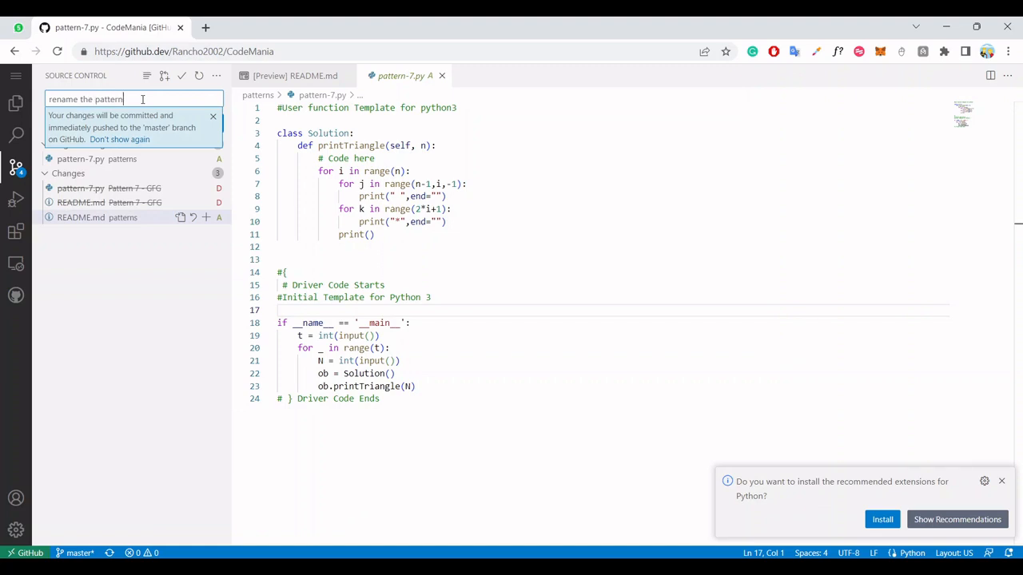
text(folder)
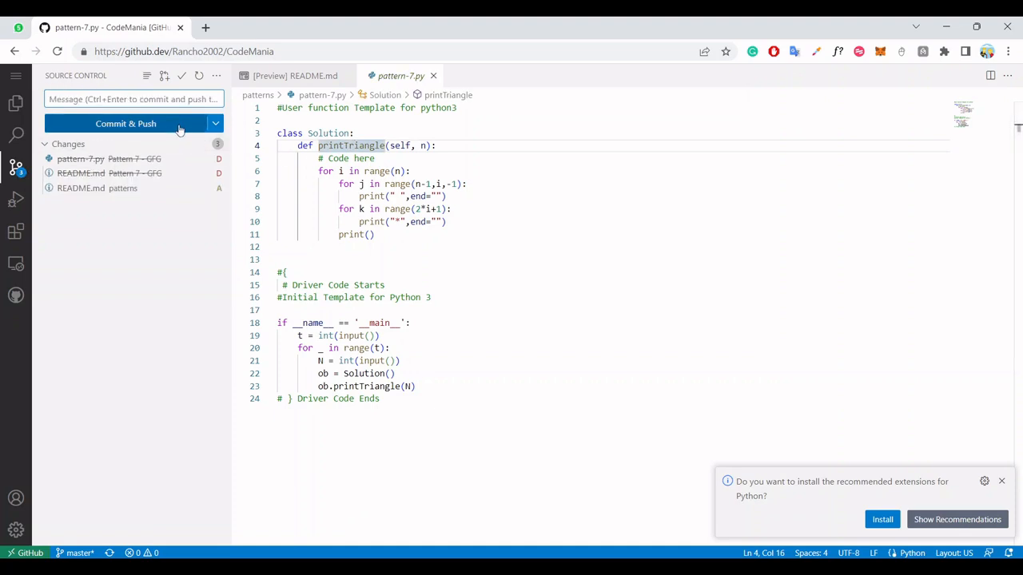
Step: Enter the message 'deleted the old ones' and stage all remaining Pattern 7 - GFG deletions
click(125, 123)
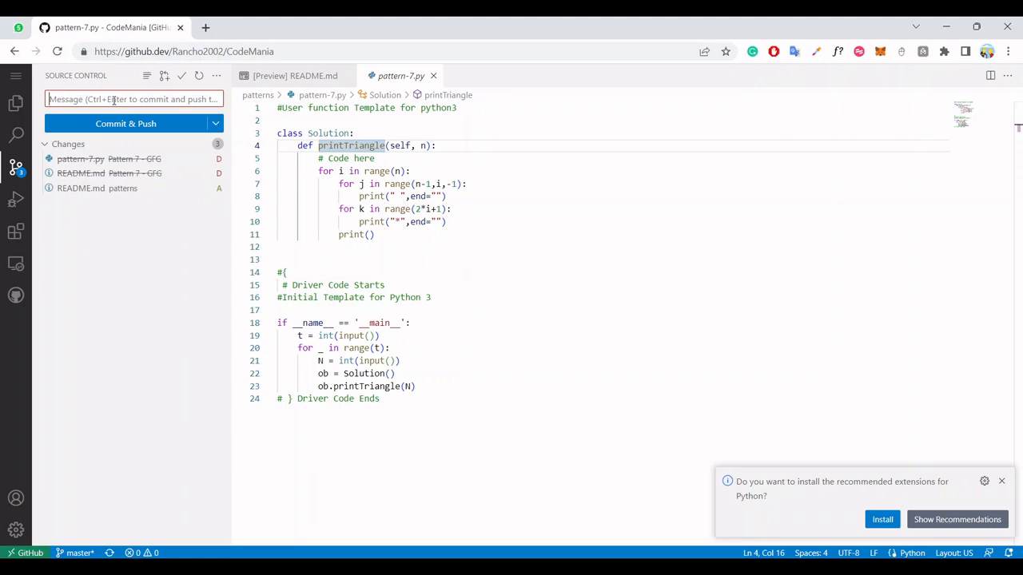
text(deleted the old ones)
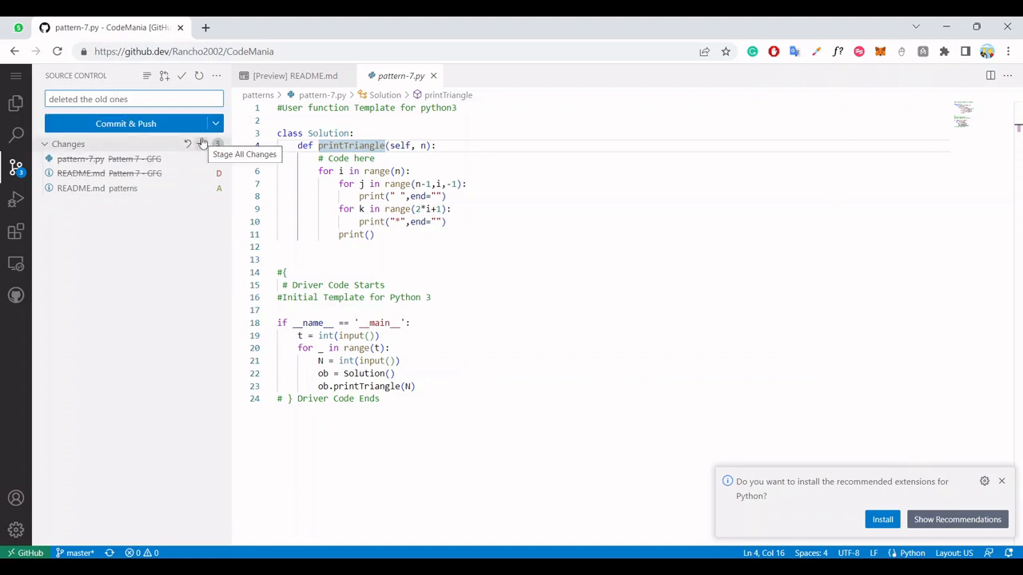
click(202, 144)
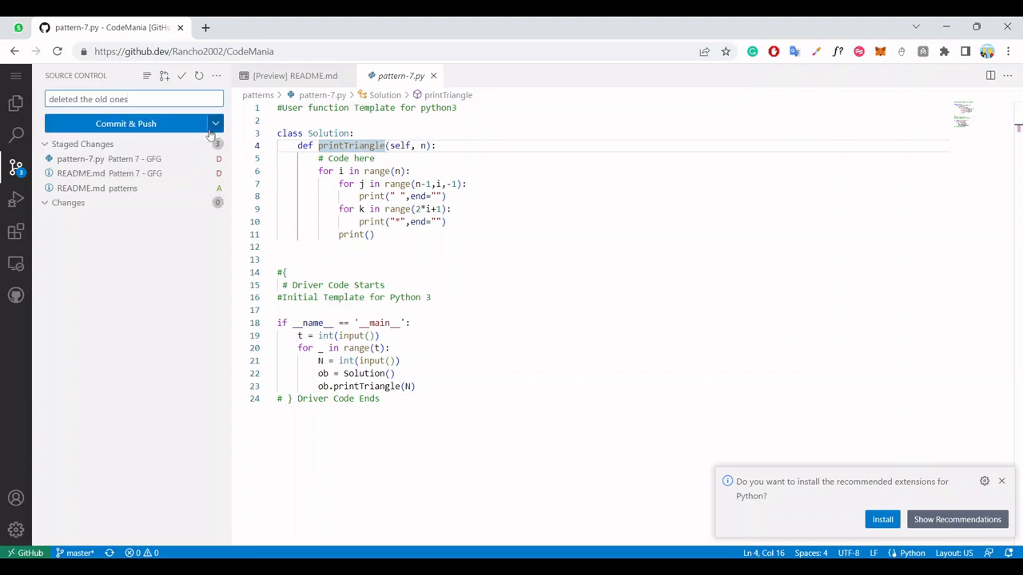
mouse_move(126, 124)
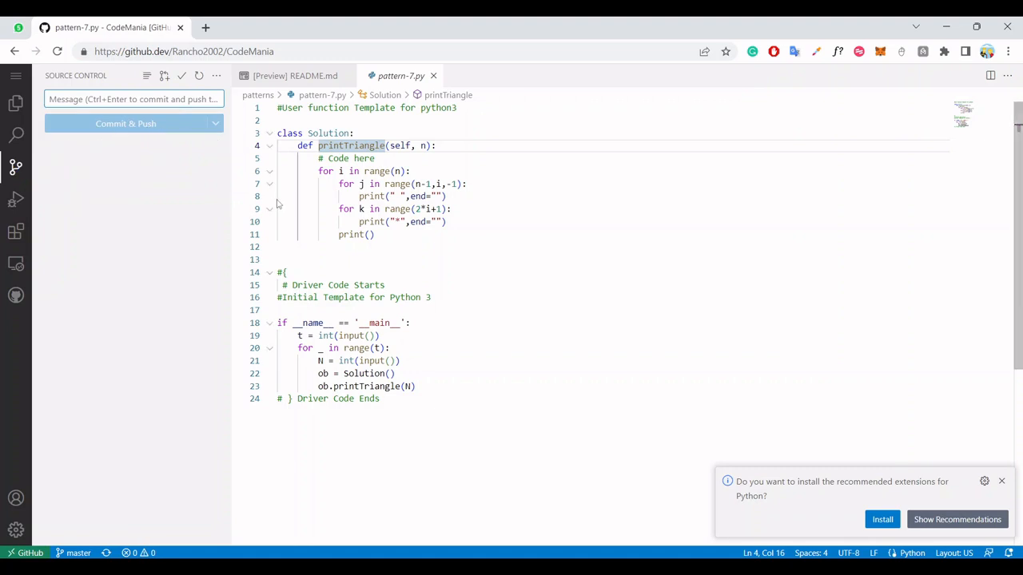
Step: Show the Explorer file tree with the patterns folder holding pattern-7.py and README.md
click(16, 104)
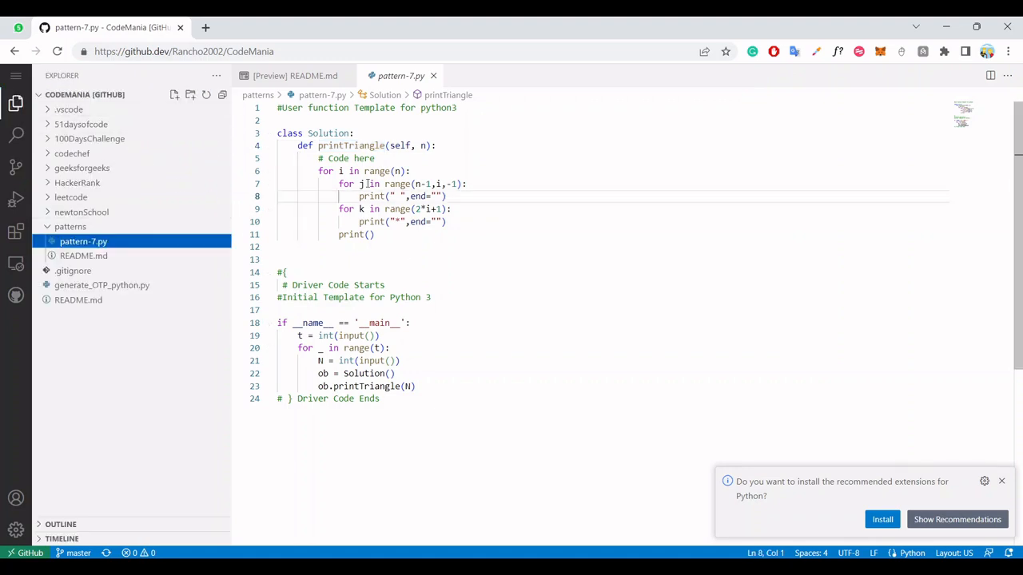
click(70, 226)
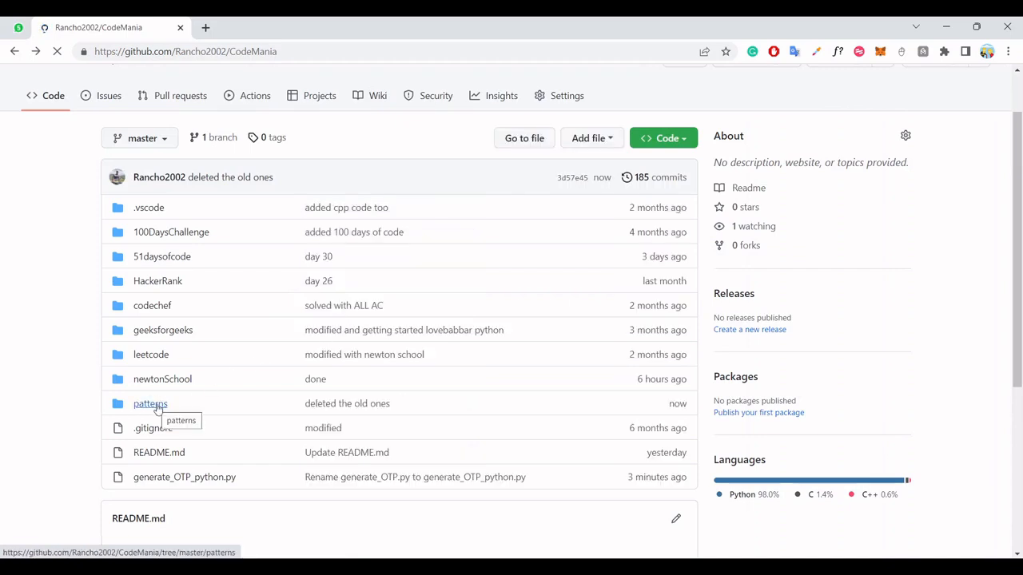
click(150, 403)
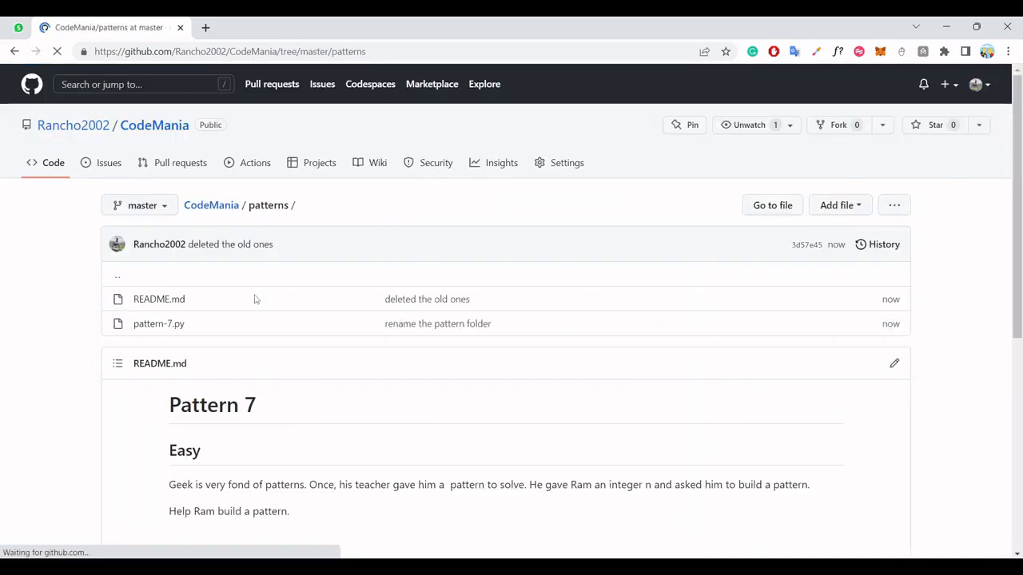
scroll(down, 3)
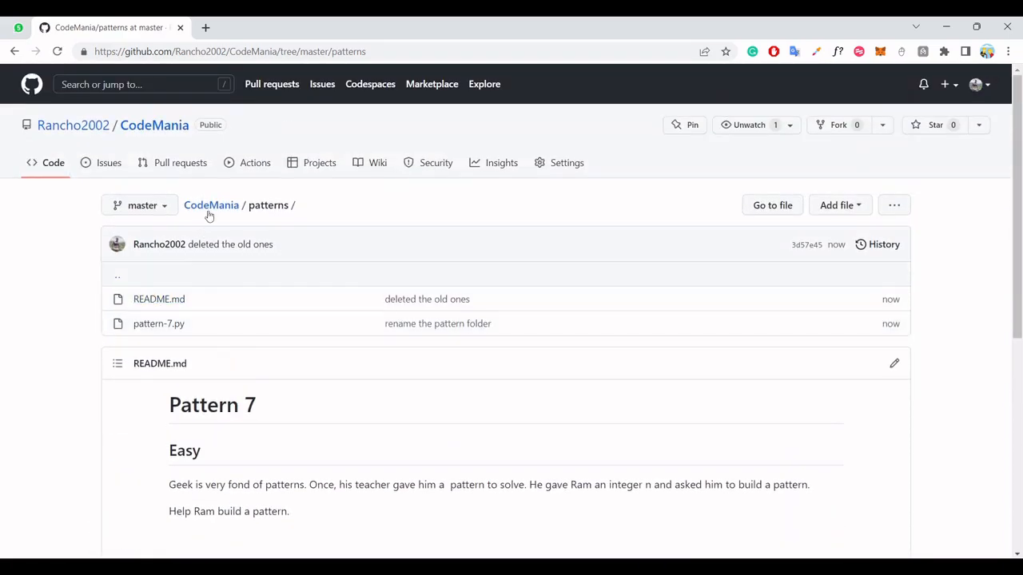
click(210, 205)
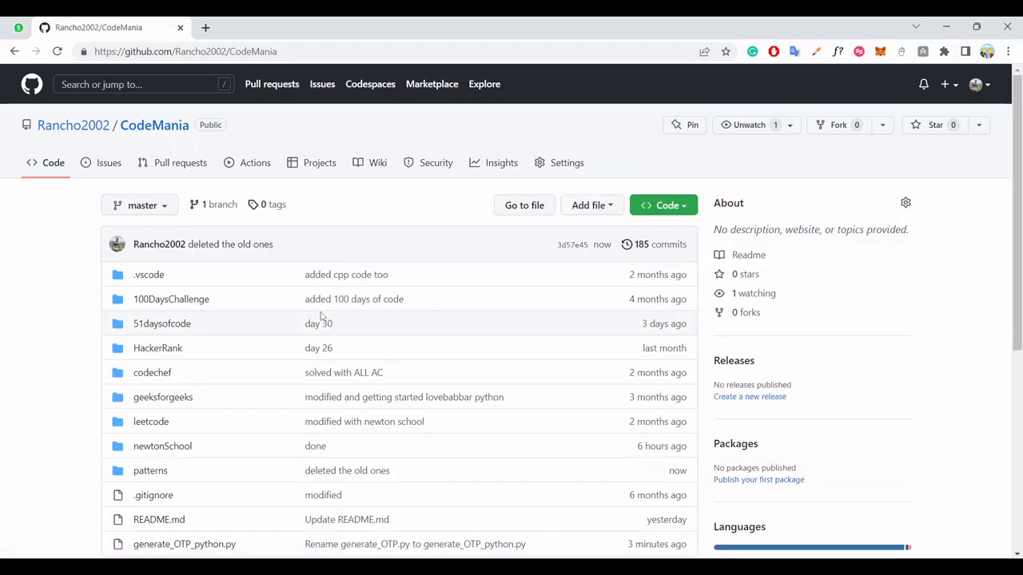
scroll(down, 3)
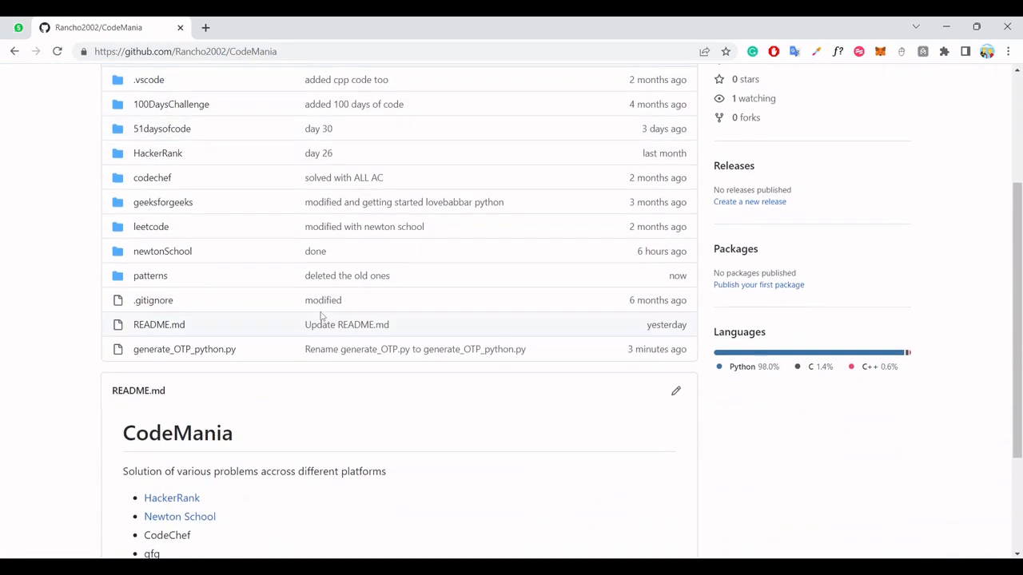